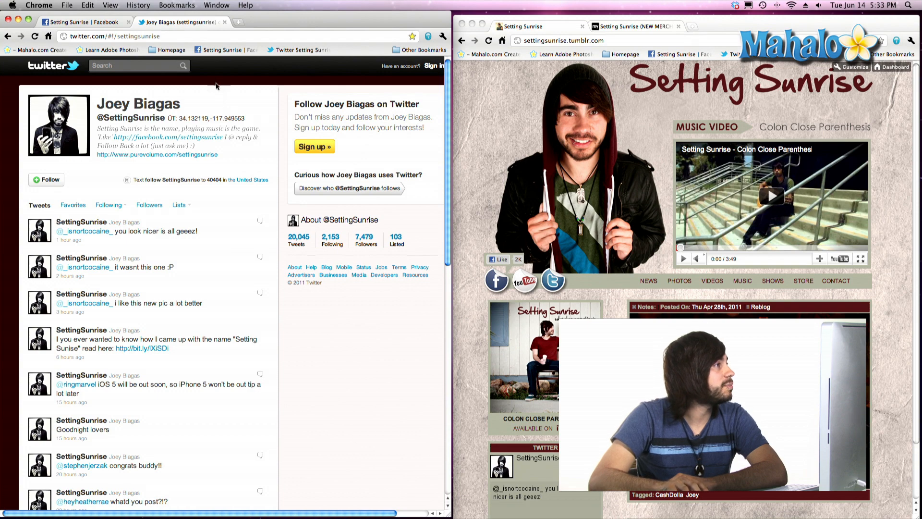
Step: Open Chrome's Bookmark Manager from the Bookmarks menu, listing the bookmarks bar items
{"action": "left_click", "coordinate": [177, 5]}
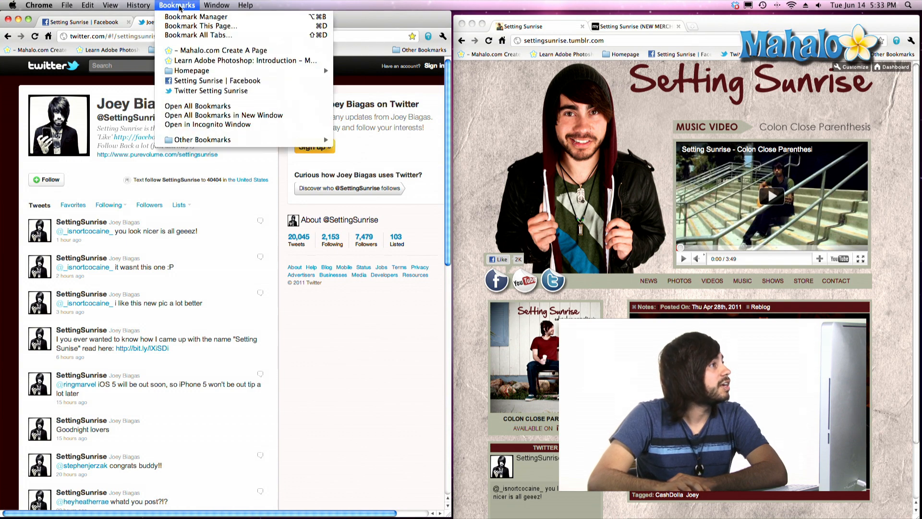
{"action": "left_click", "coordinate": [210, 90]}
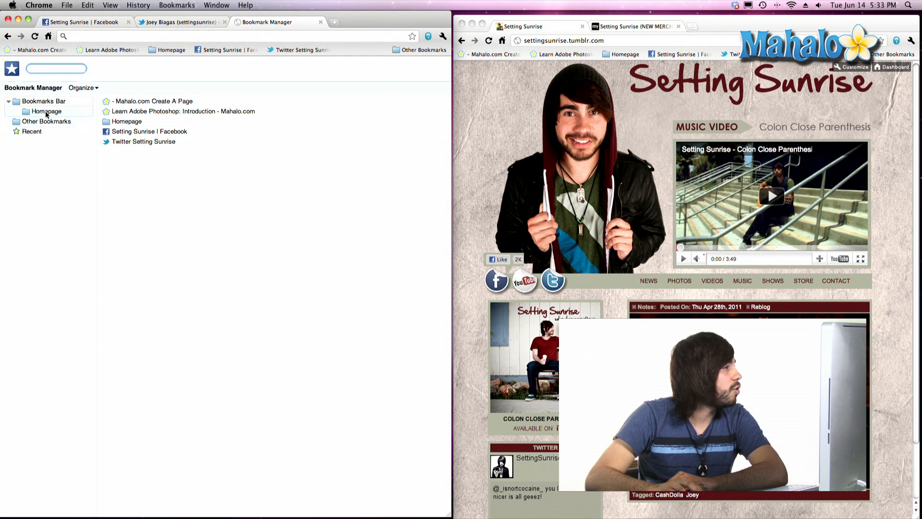
Step: Delete the Welcome to Facebook bookmark from the Homepage folder, leaving Twitter and Tumblr
{"action": "left_click", "coordinate": [47, 111]}
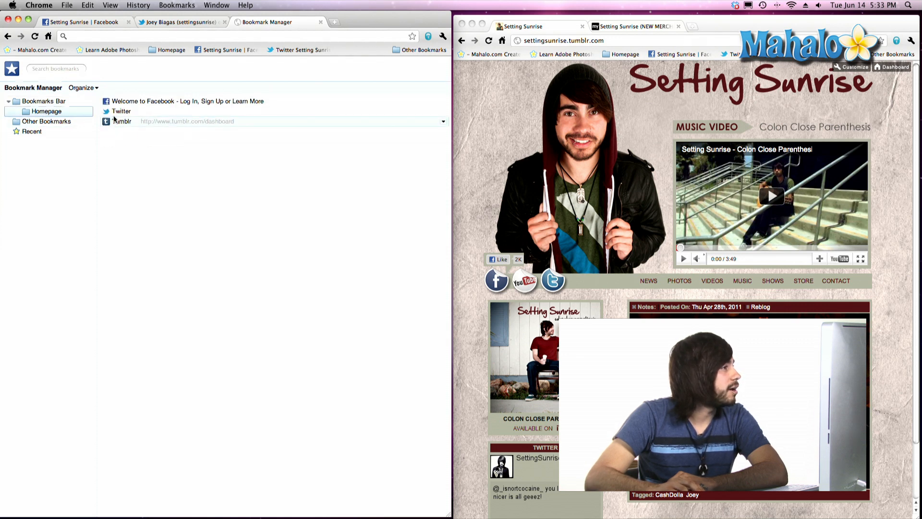
{"action": "left_click", "coordinate": [186, 101]}
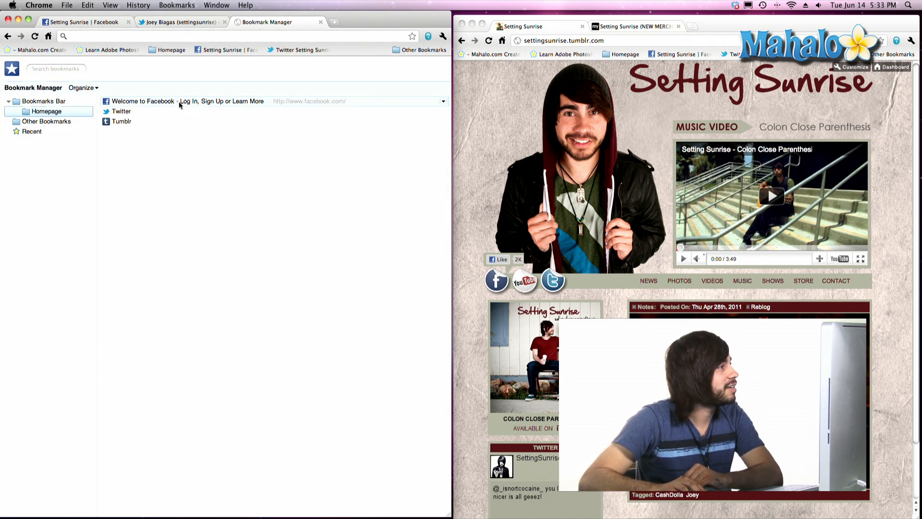
{"action": "left_click", "coordinate": [176, 101]}
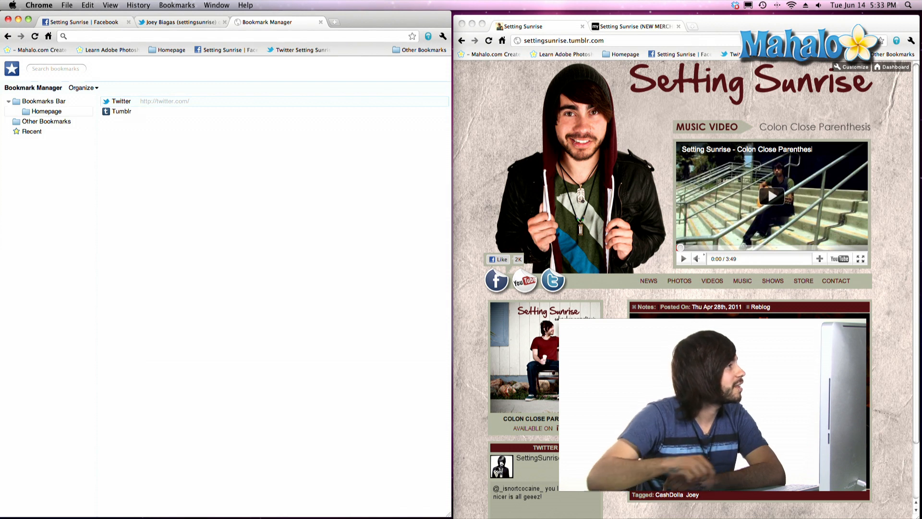
{"action": "left_click", "coordinate": [147, 101]}
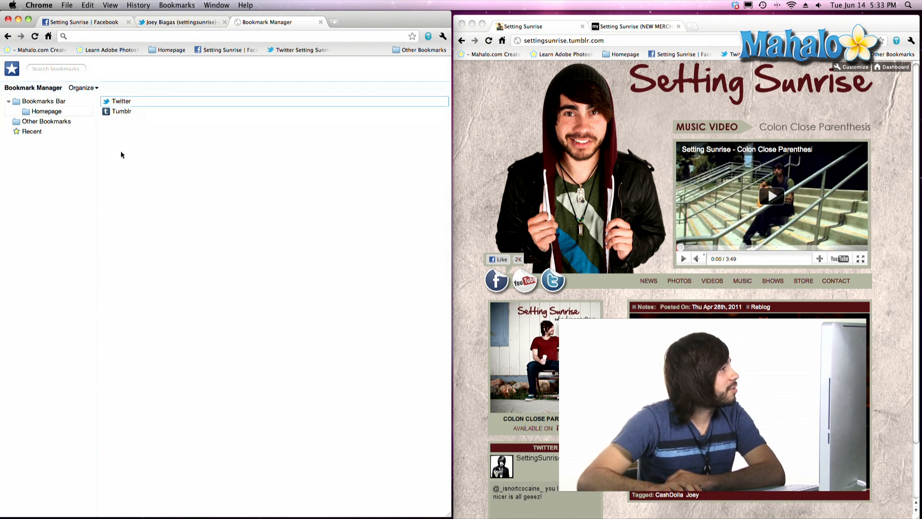
{"action": "mouse_move", "coordinate": [132, 124]}
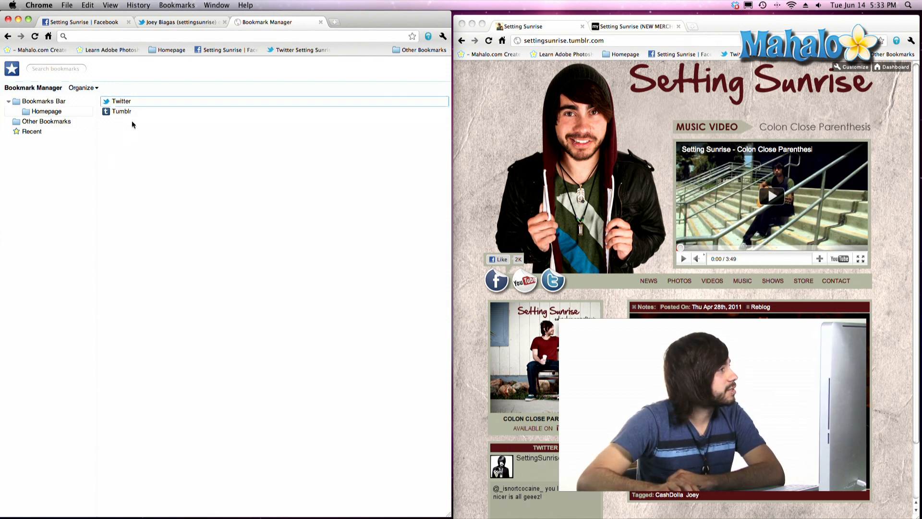
{"action": "left_click", "coordinate": [44, 101]}
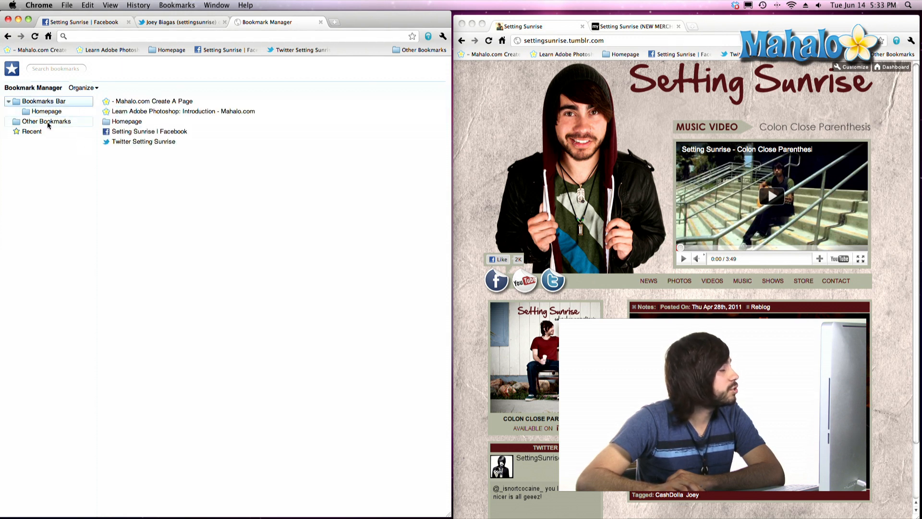
Step: Drag the Twitter Setting Sunrise bookmark from the bookmarks bar into Other Bookmarks
{"action": "left_click", "coordinate": [144, 141]}
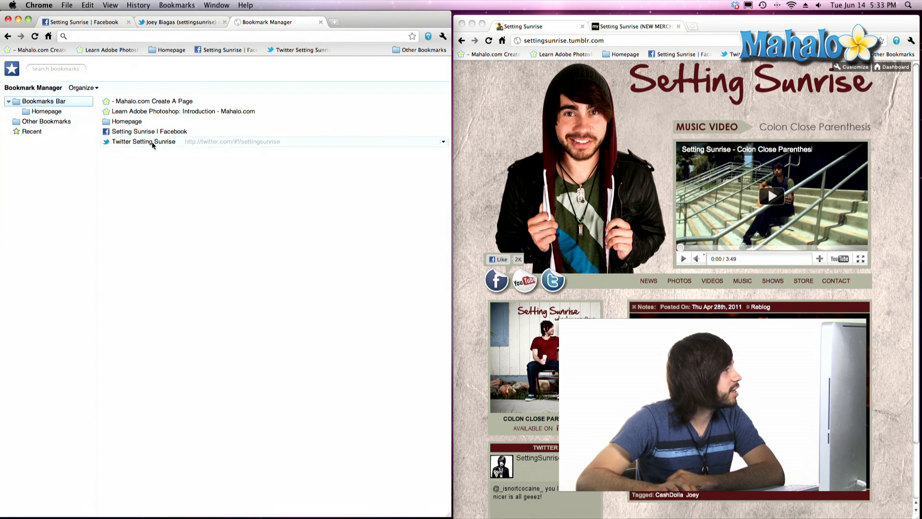
{"action": "left_click", "coordinate": [145, 141]}
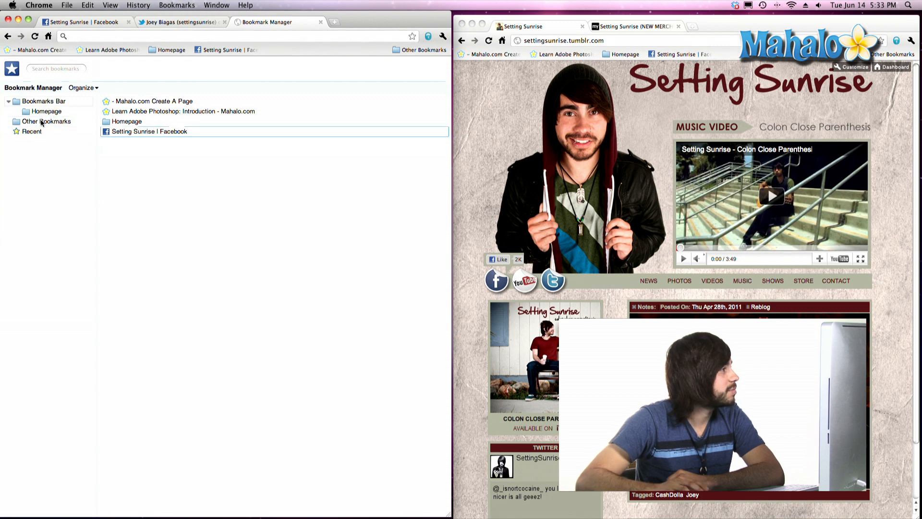
{"action": "left_click", "coordinate": [46, 121]}
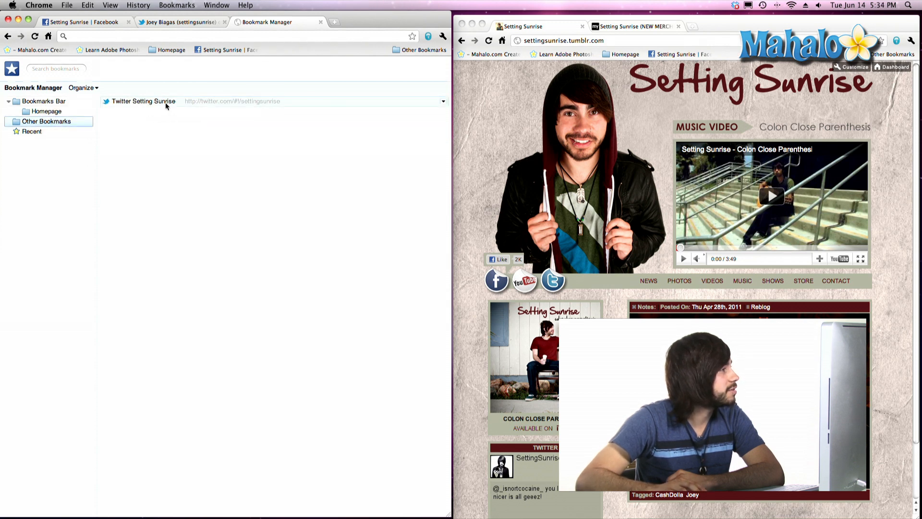
{"action": "mouse_move", "coordinate": [147, 106]}
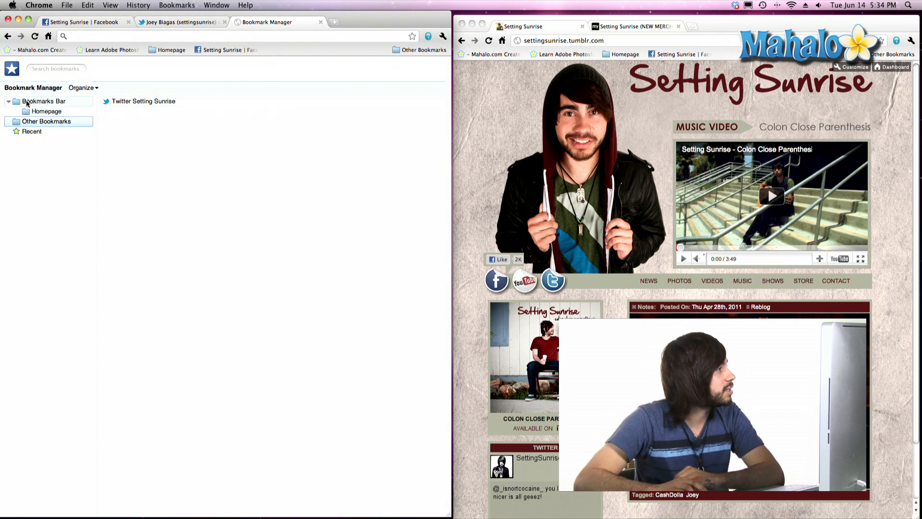
{"action": "left_click", "coordinate": [43, 101]}
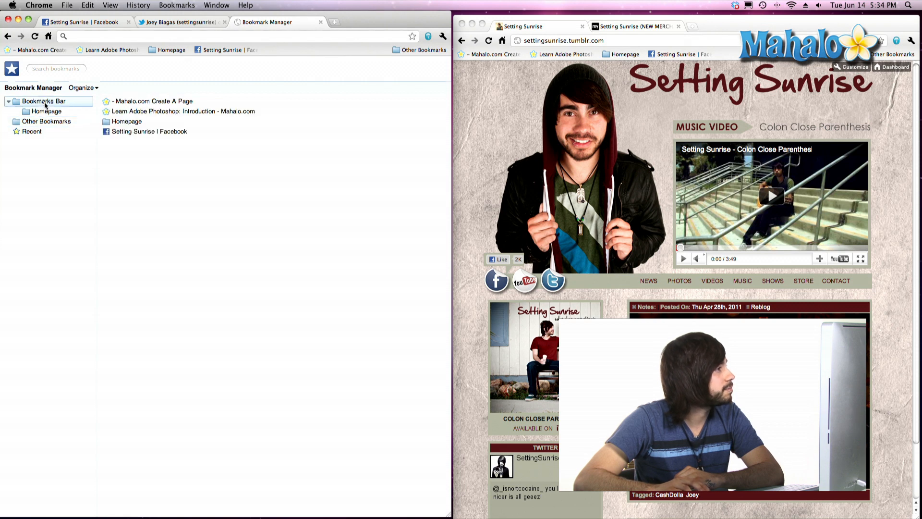
Step: Rename the Setting Sunrise | Facebook bookmark to 'My Lover' via Edit
{"action": "left_click", "coordinate": [148, 131]}
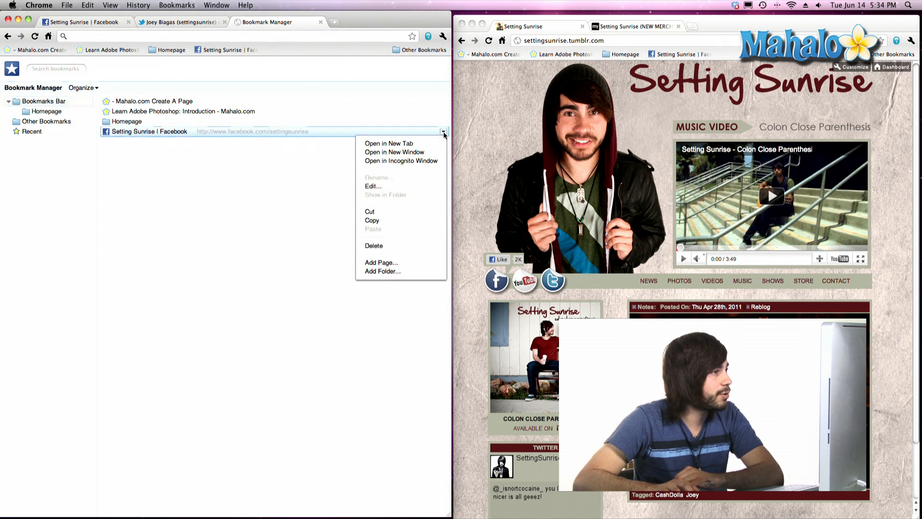
{"action": "left_click", "coordinate": [373, 187]}
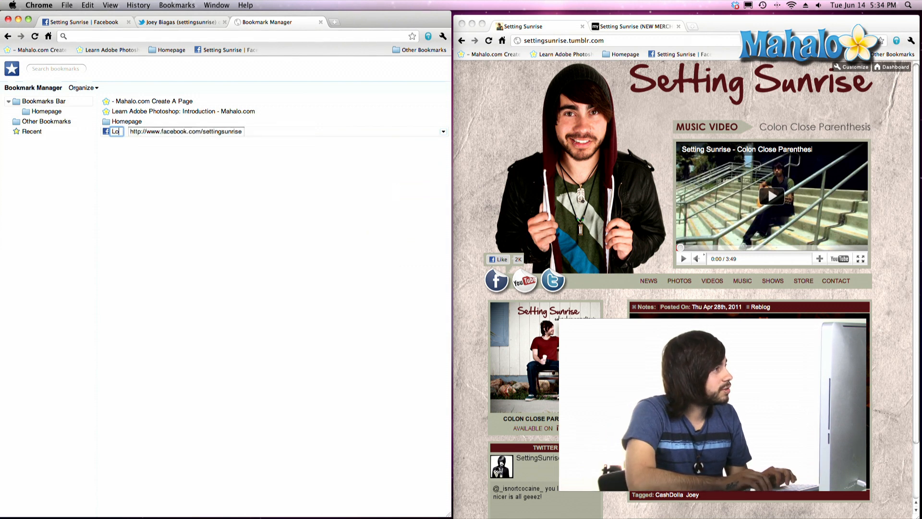
{"action": "type", "text": "My Lover"}
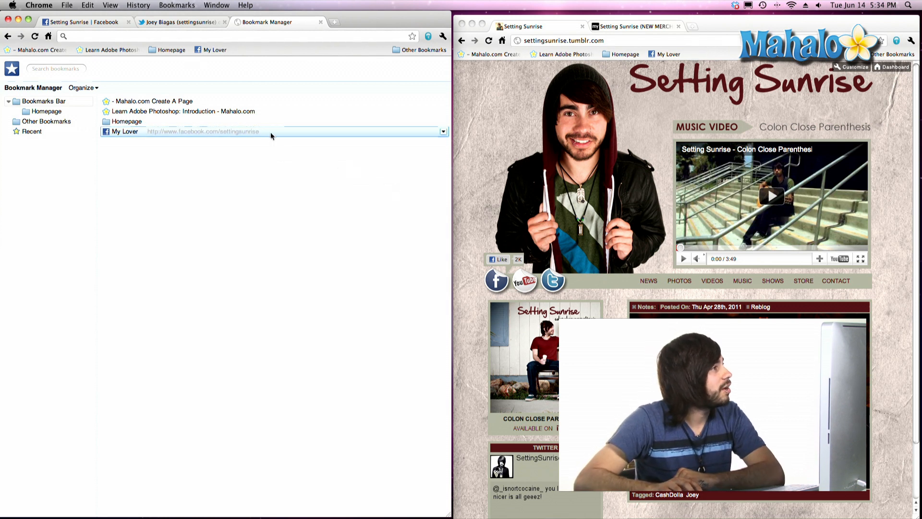
{"action": "mouse_move", "coordinate": [210, 49]}
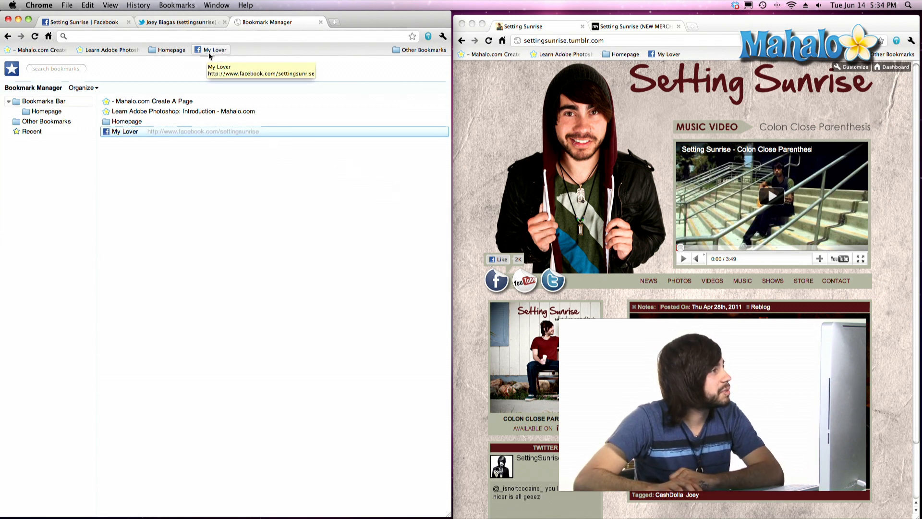